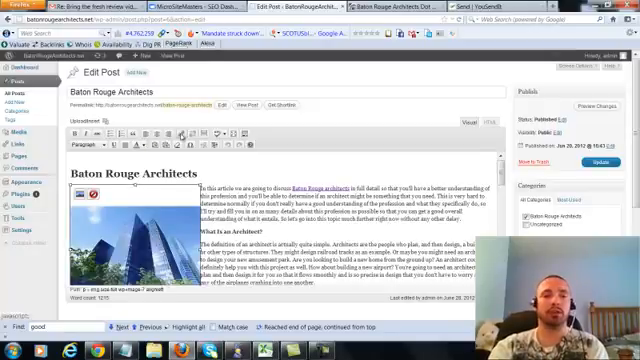
left_click(240, 104)
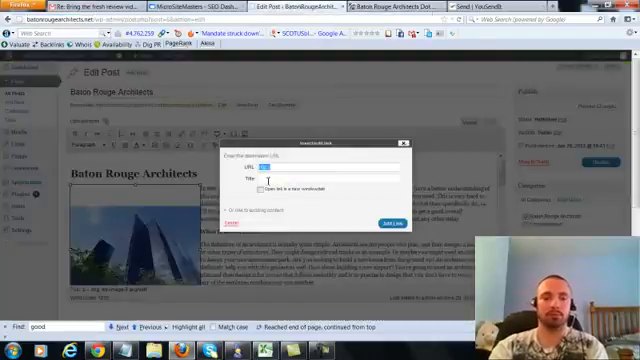
type("http://batonrougearchitects.net/")
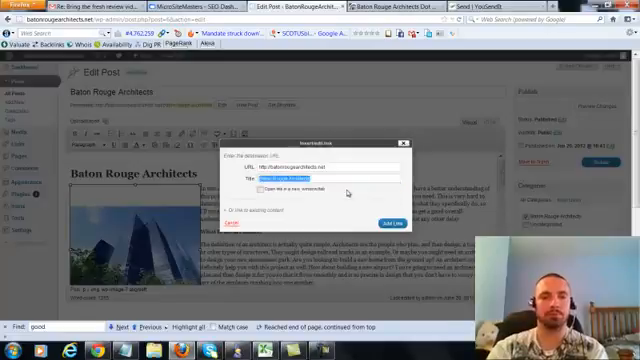
left_click(388, 222)
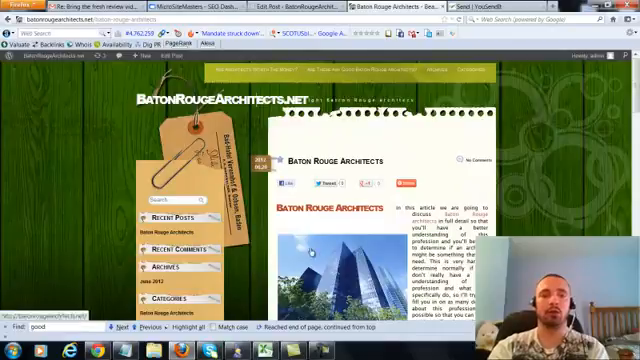
Scroll through the live Baton Rouge Architects post to check its image and text.
scroll("down", 3)
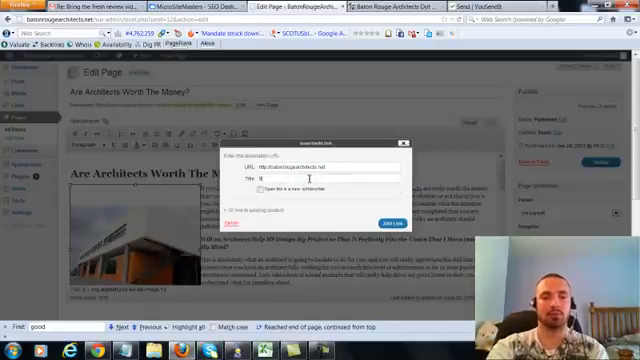
Link the page image to the main site with title 'Architects in Baton Rouge'.
type("Architects in Baton Rouge")
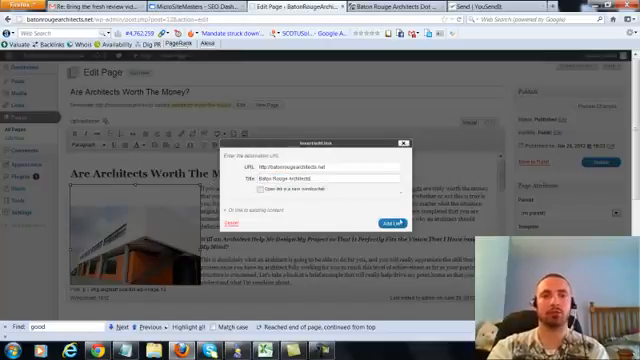
left_click(392, 222)
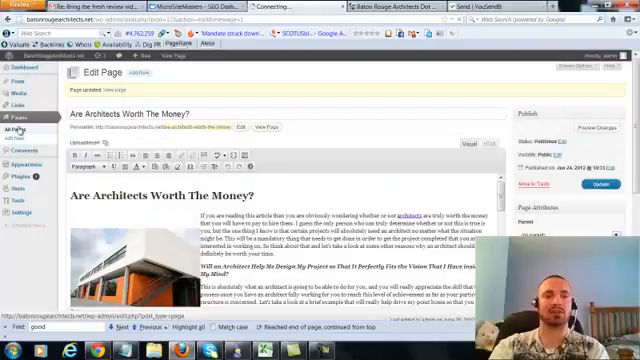
Link the second page's image to the main site titled 'Architects in Baton Rouge' and update the page.
left_click(12, 116)
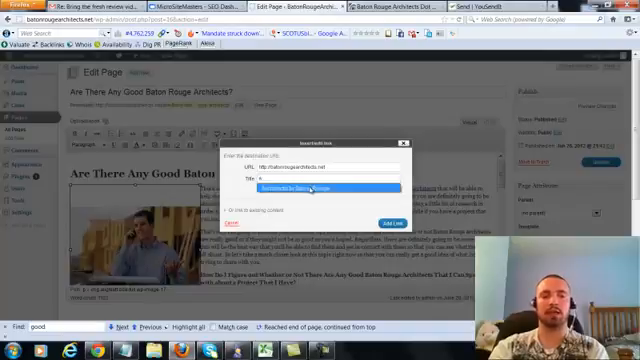
type("Architects in Baton Rouge")
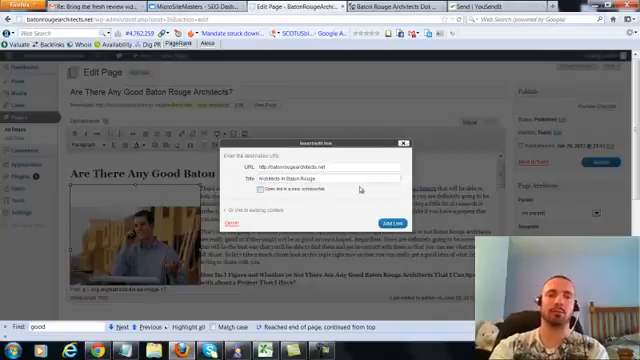
left_click(388, 218)
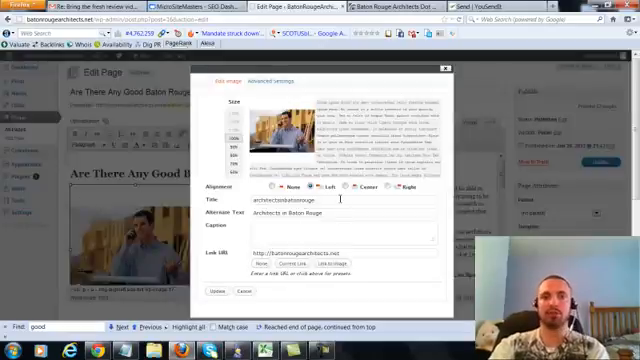
left_click(216, 288)
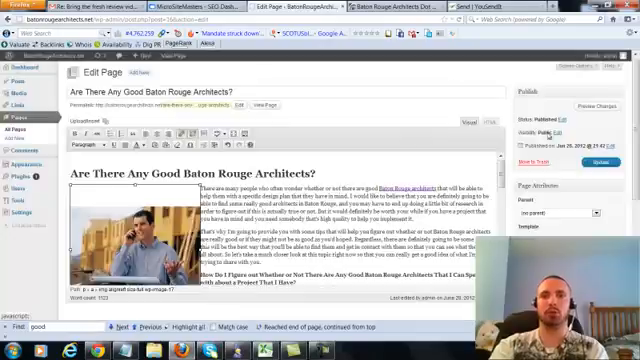
left_click(600, 160)
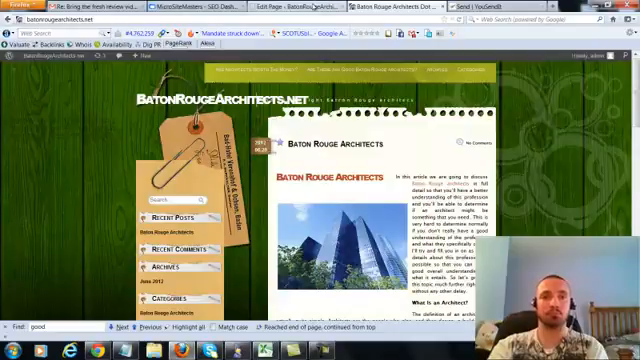
Return from the live site to the WordPress Edit Page tab.
left_click(300, 14)
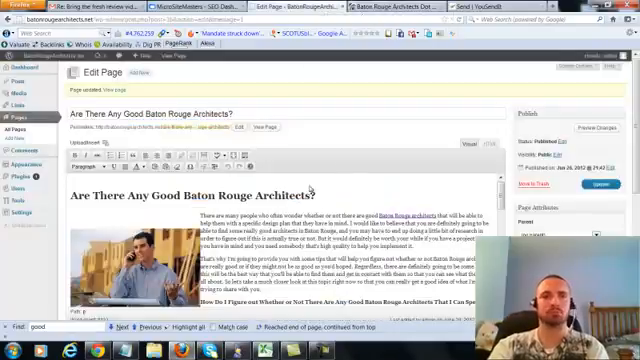